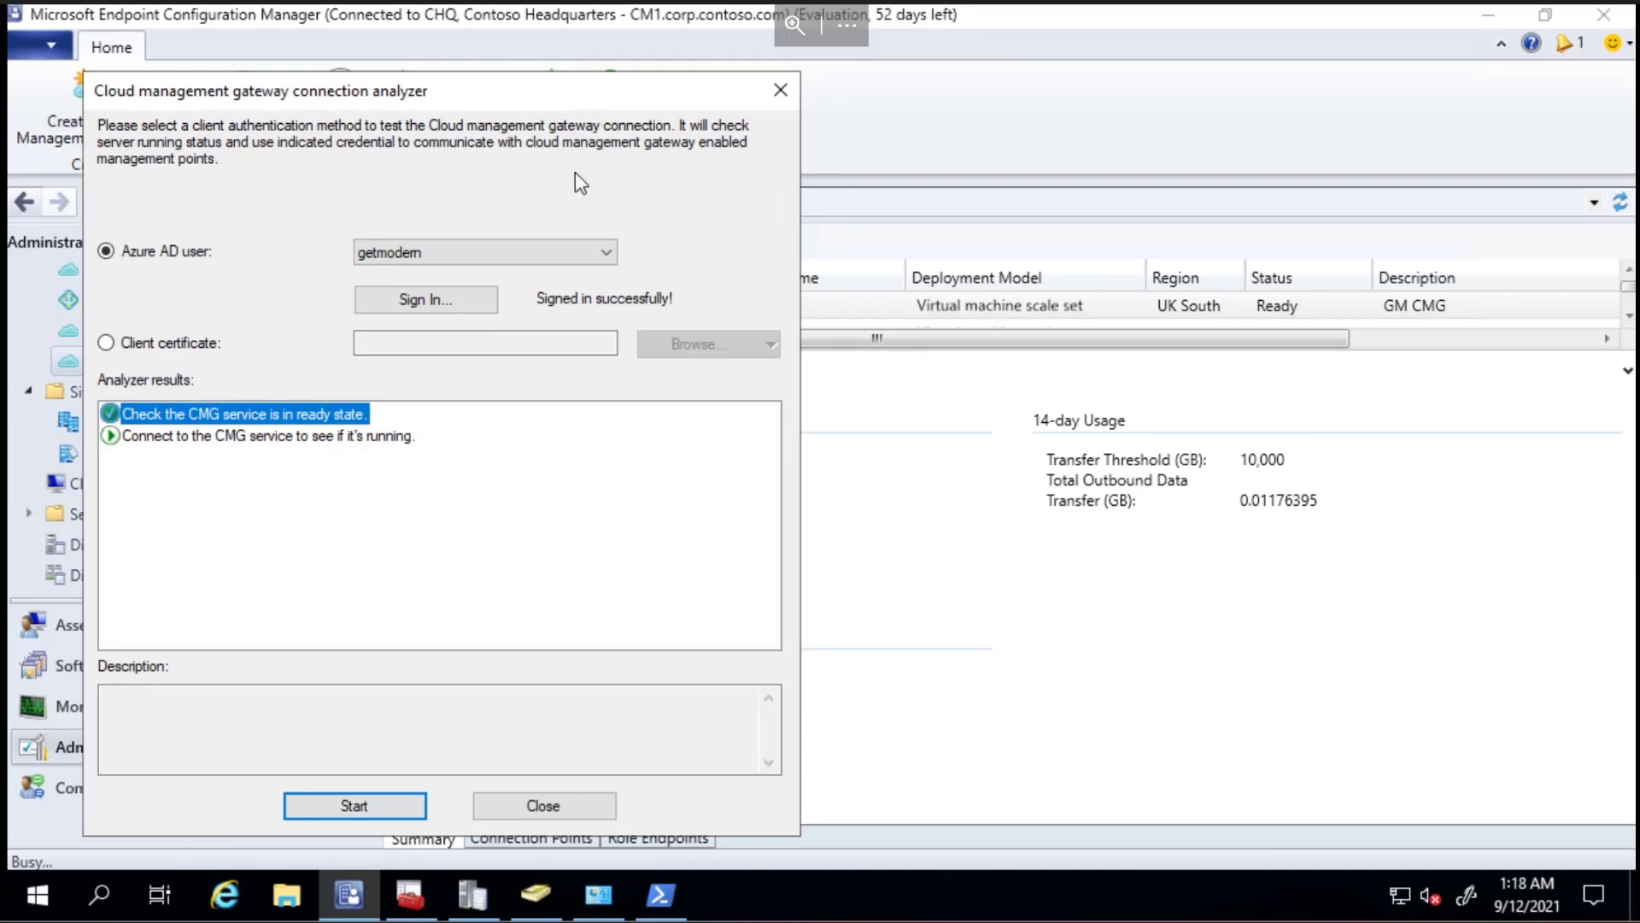
mouse_move(303, 467)
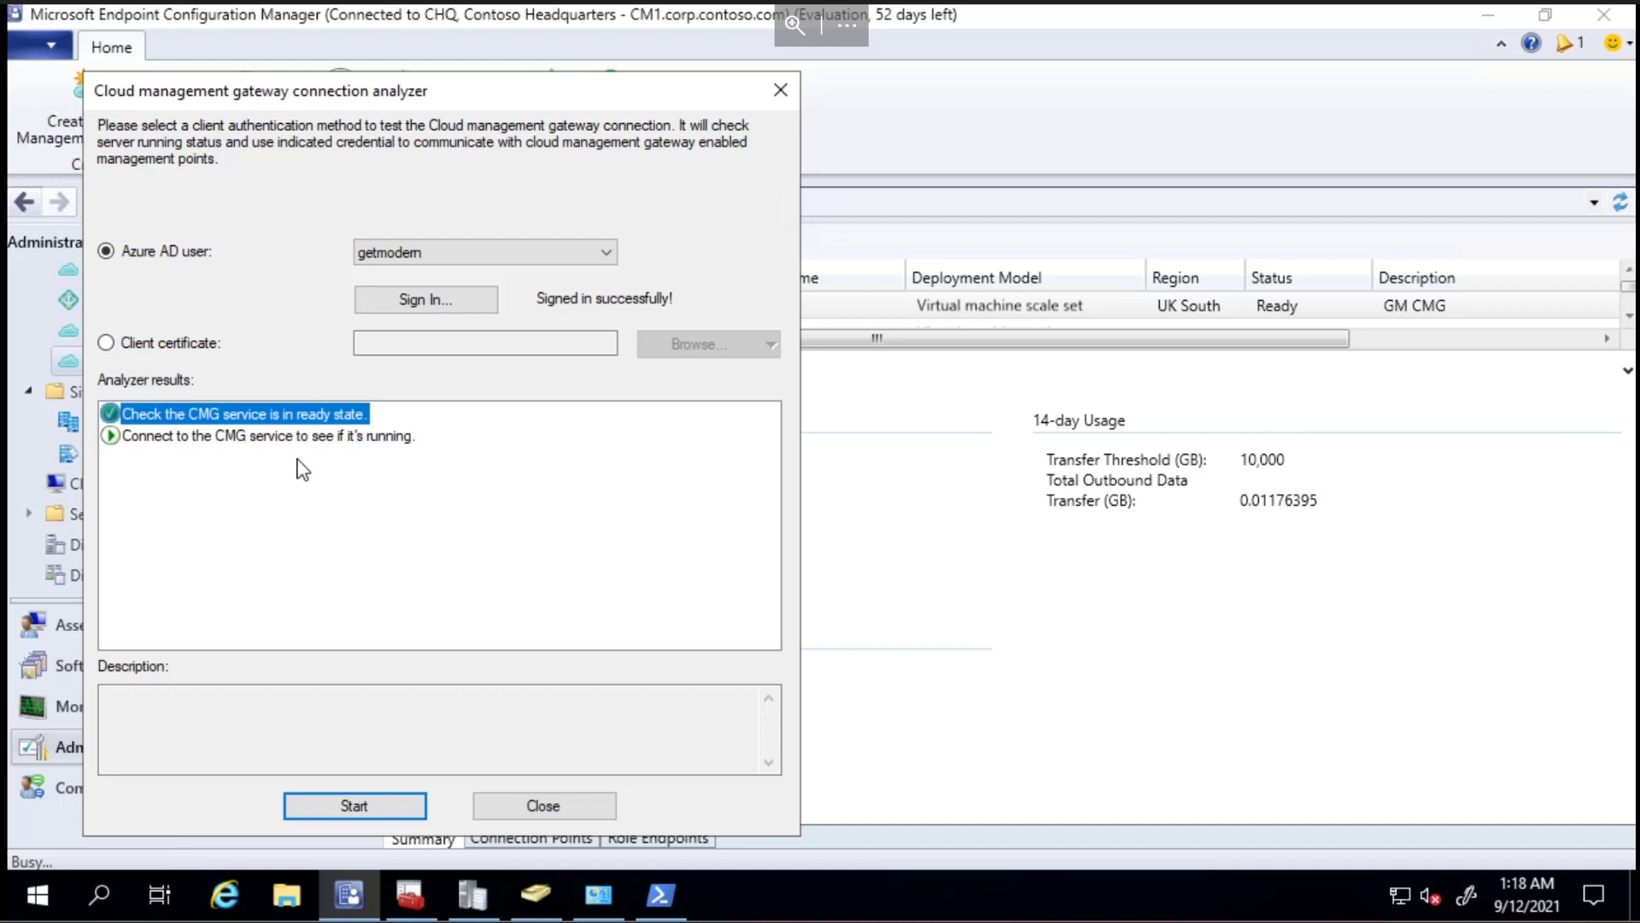
mouse_move(730, 367)
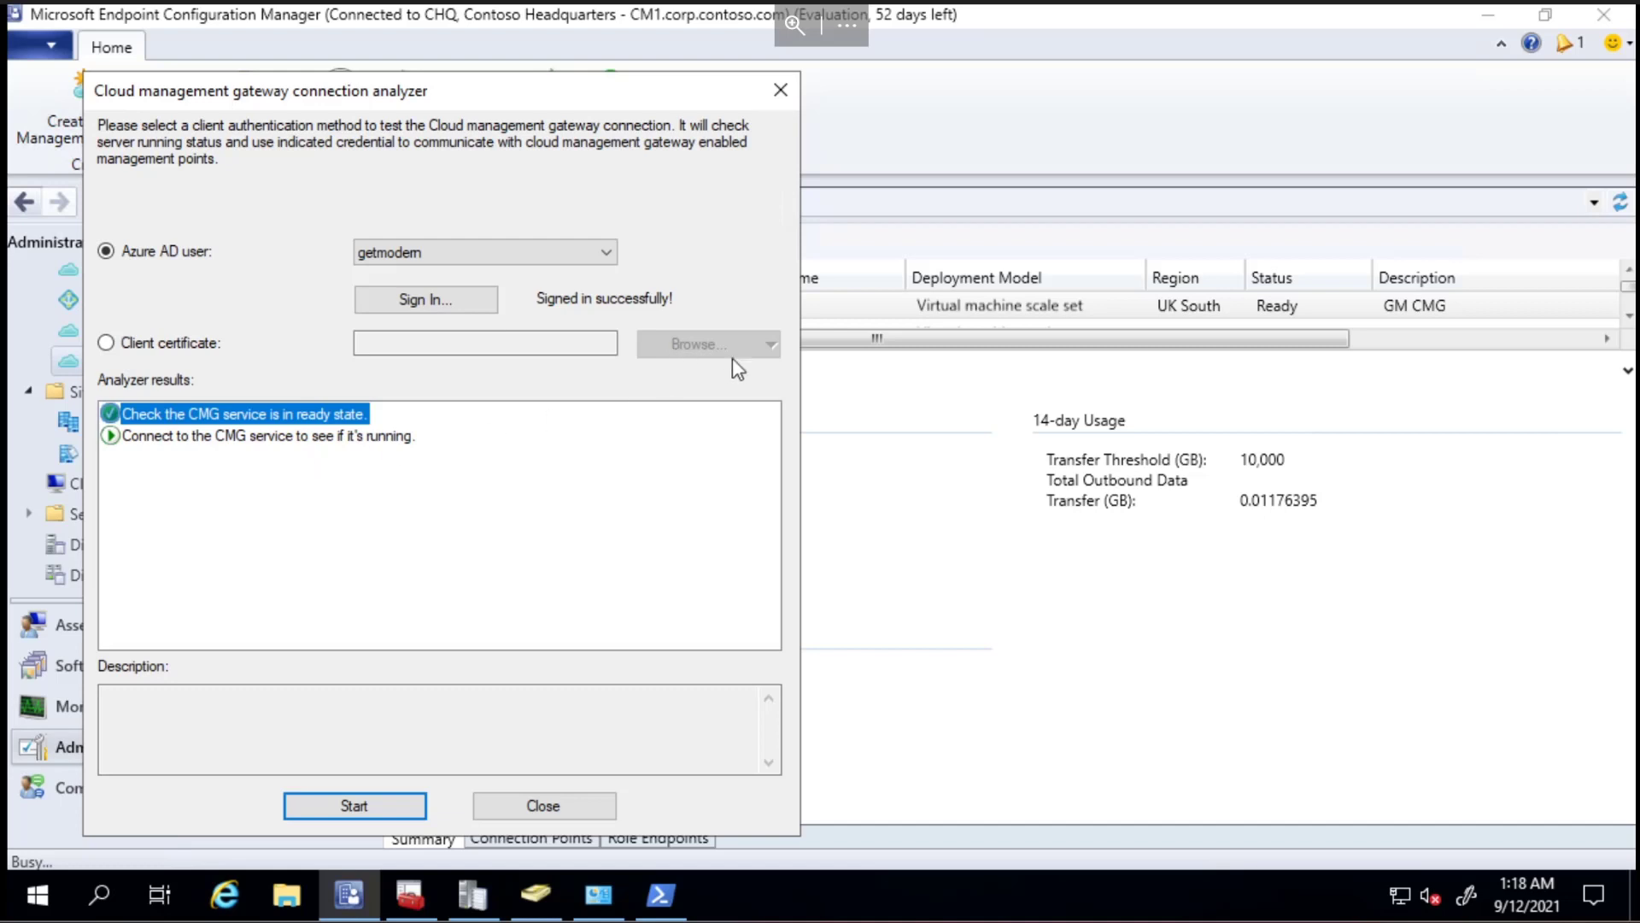
mouse_move(957, 137)
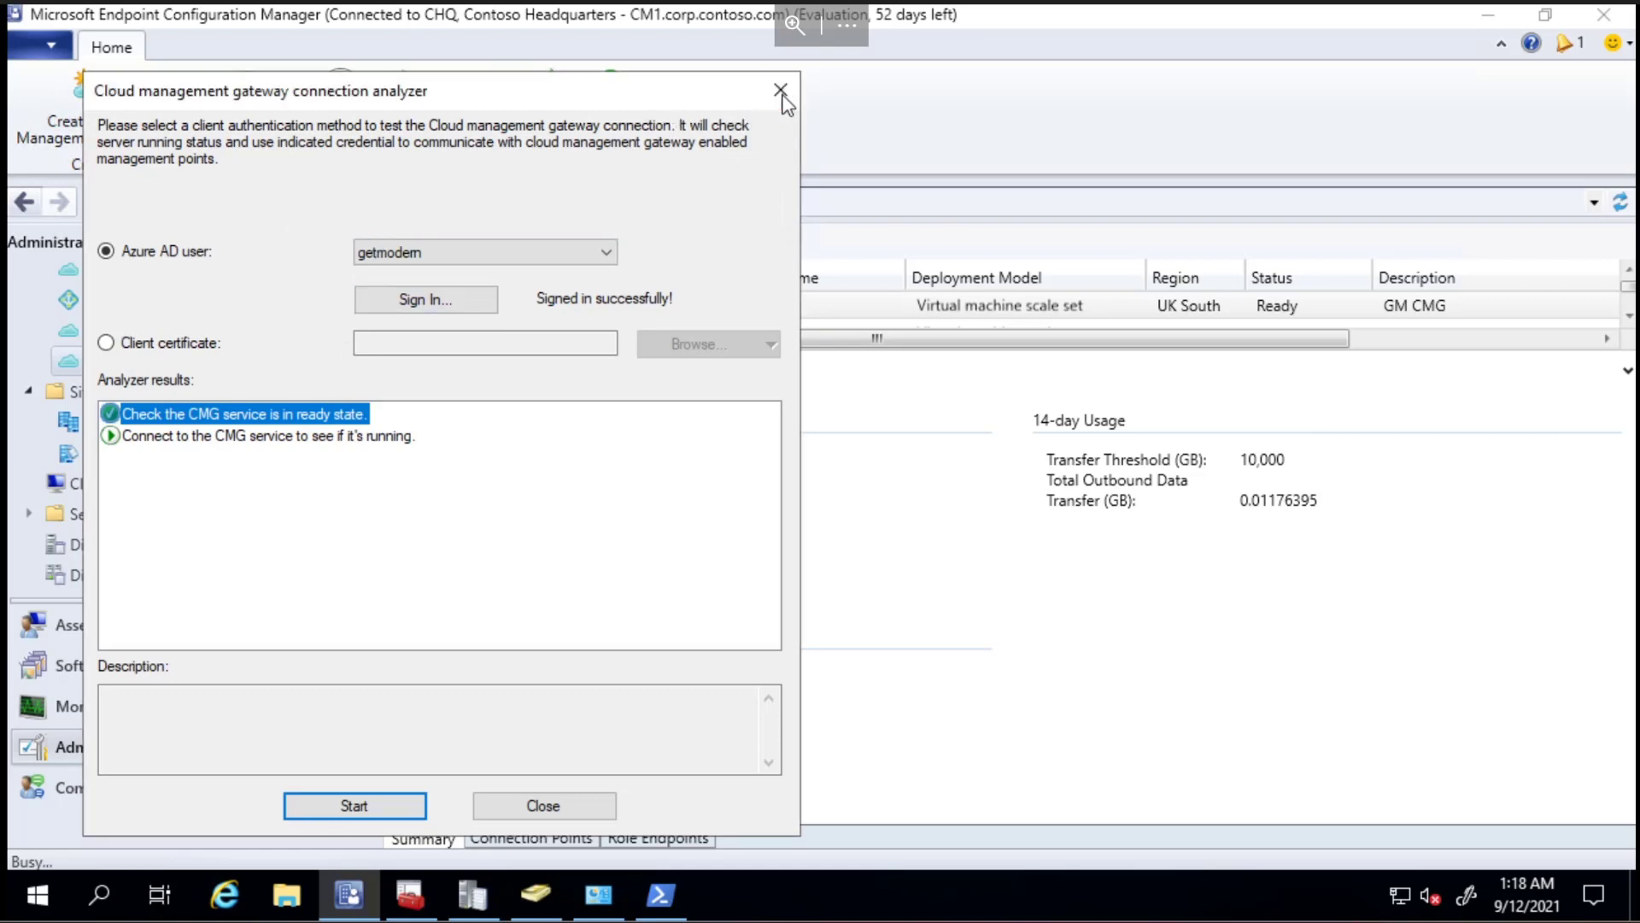
Close the stuck Cloud management gateway connection analyzer, returning to the gmcmgvmss gateway summary.
click(777, 88)
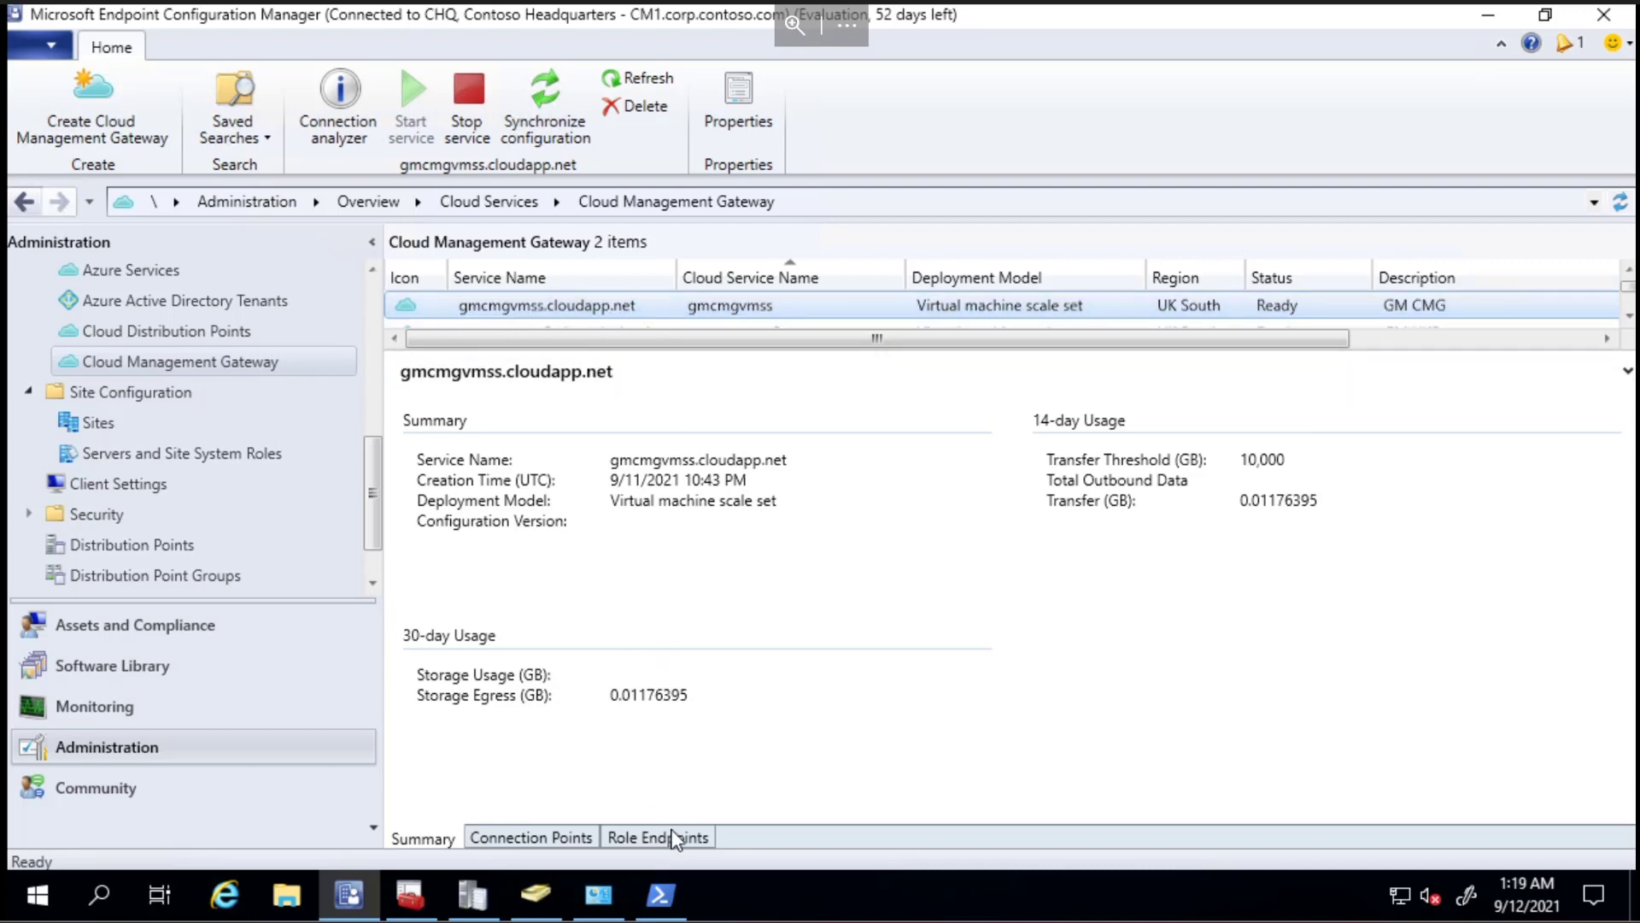
mouse_move(799, 657)
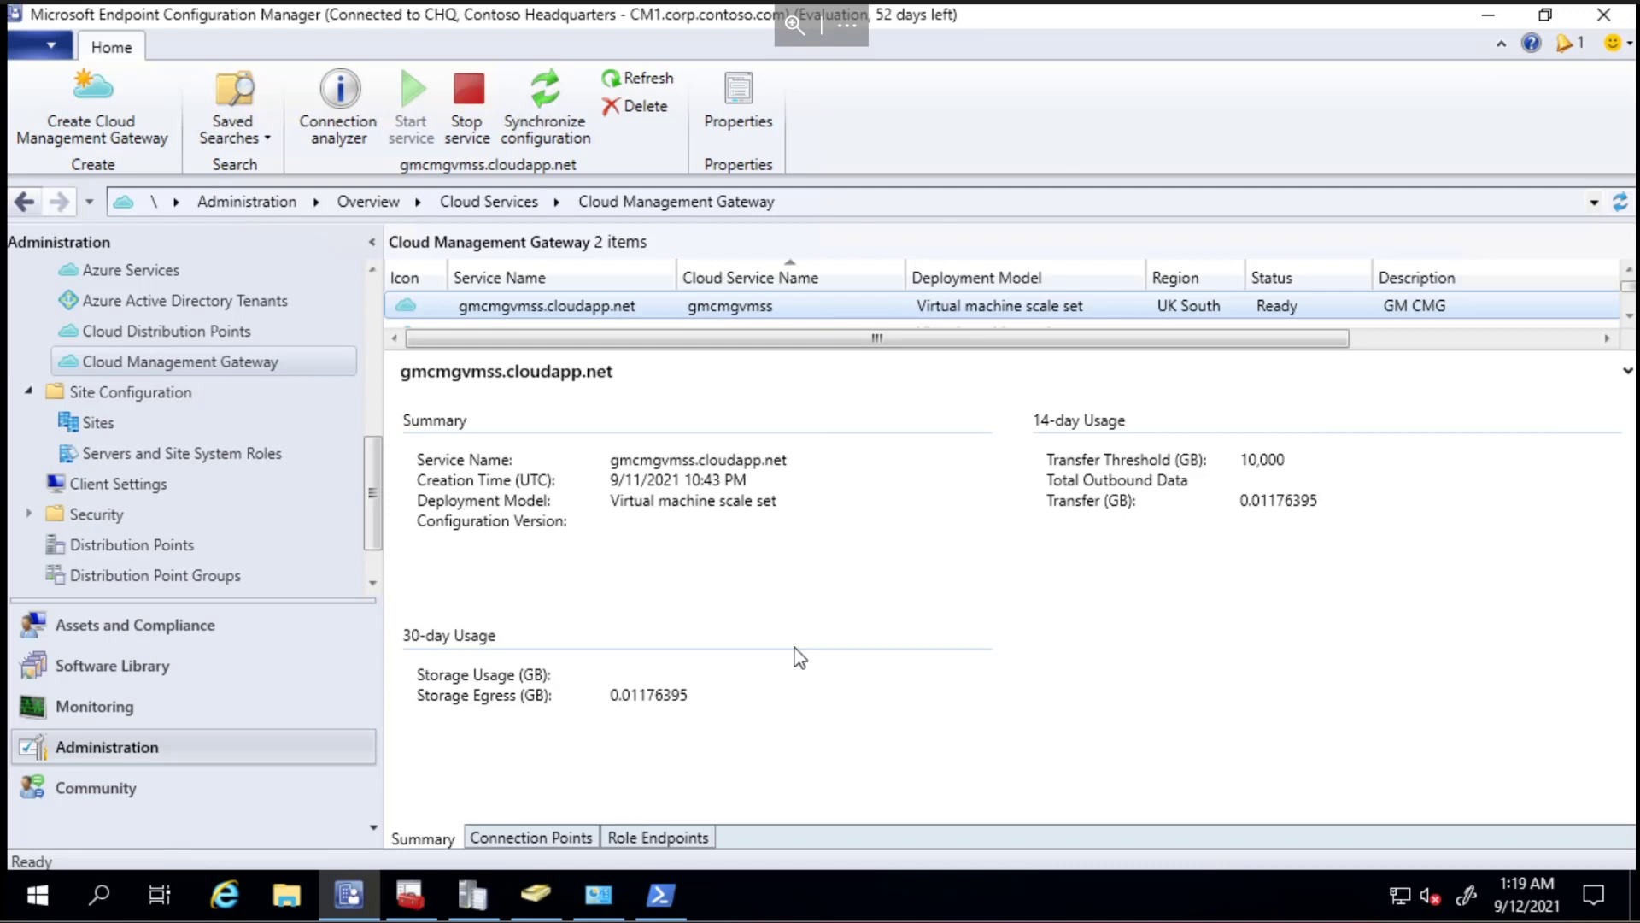
Run nslookup gmcmgvmss.cloudapp.net in PowerShell, revealing a non-existent domain.
click(663, 894)
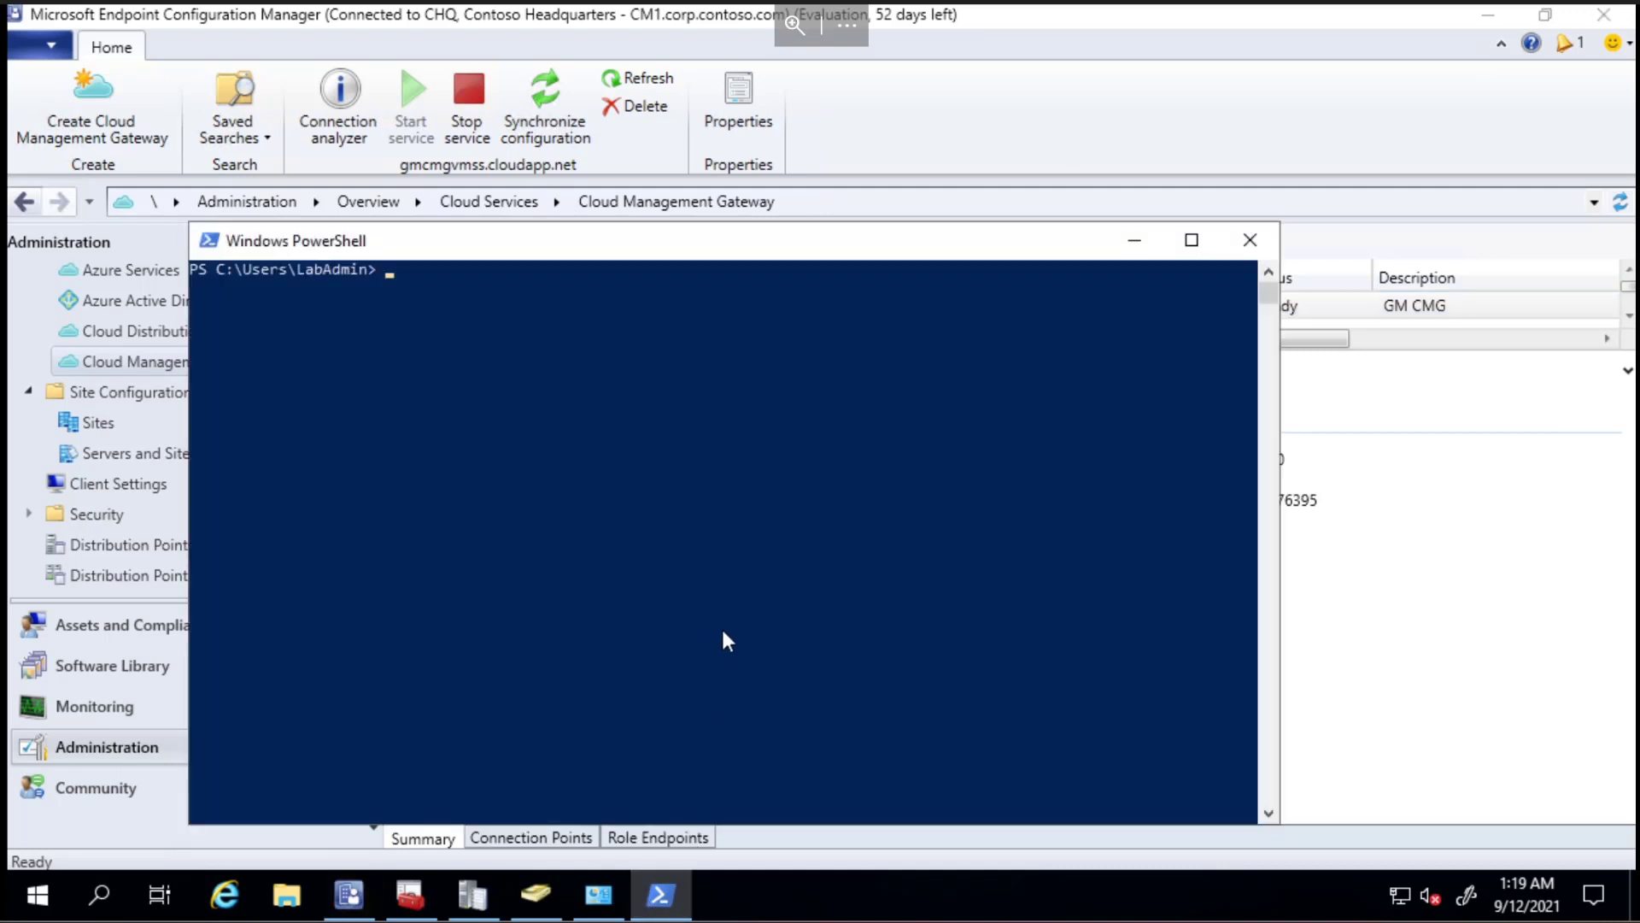
text(nslookup)
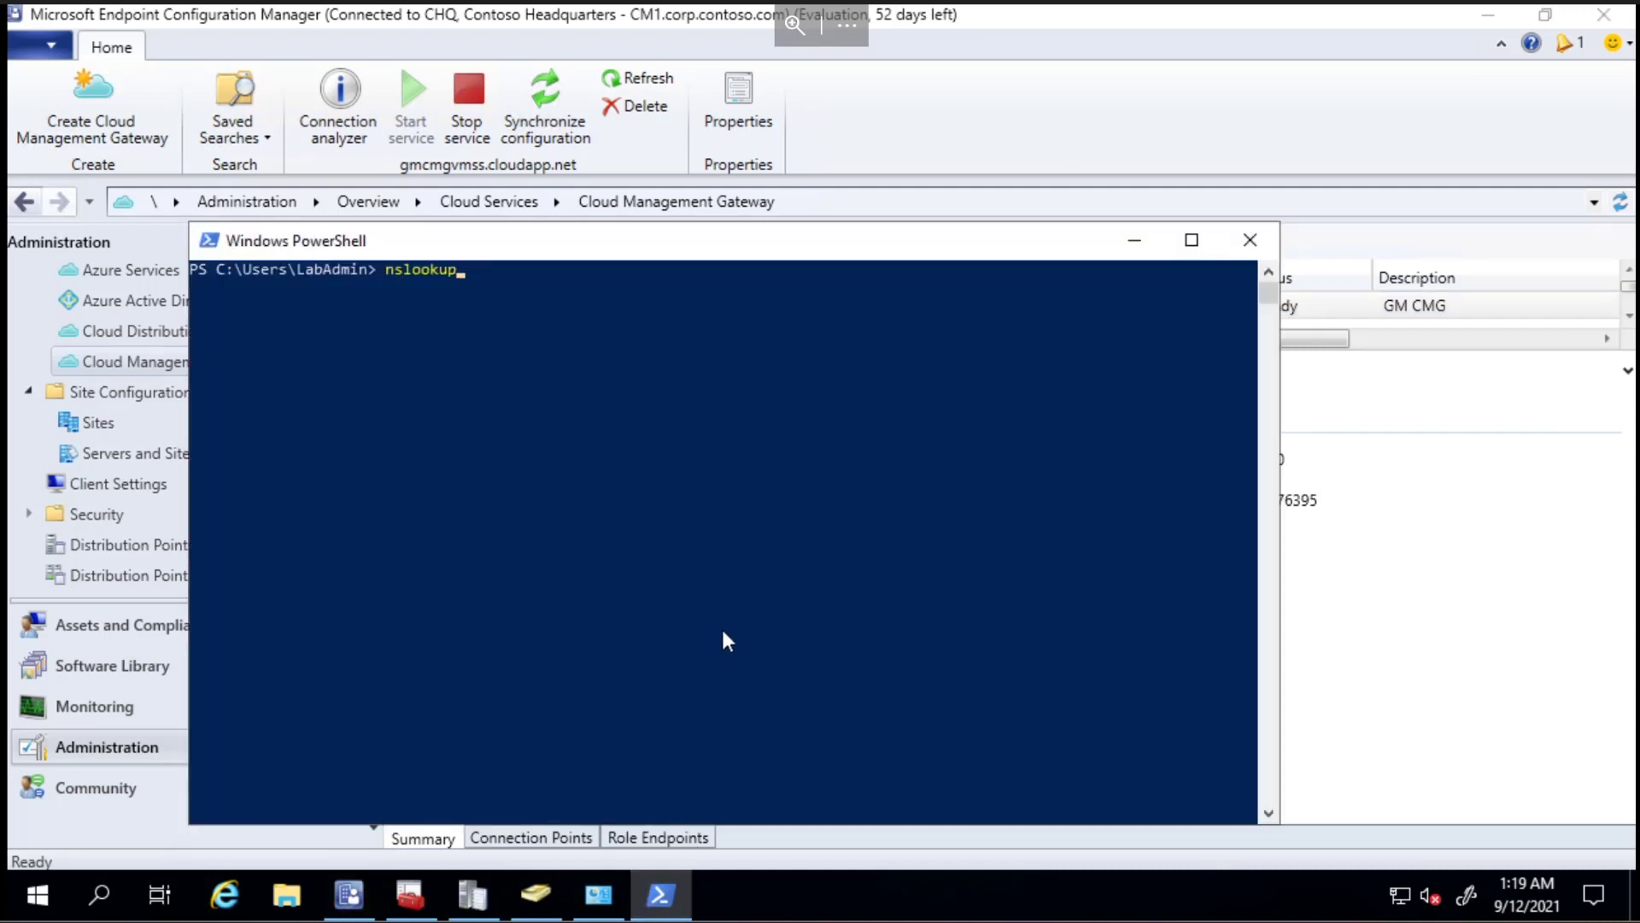
text(gmcmg)
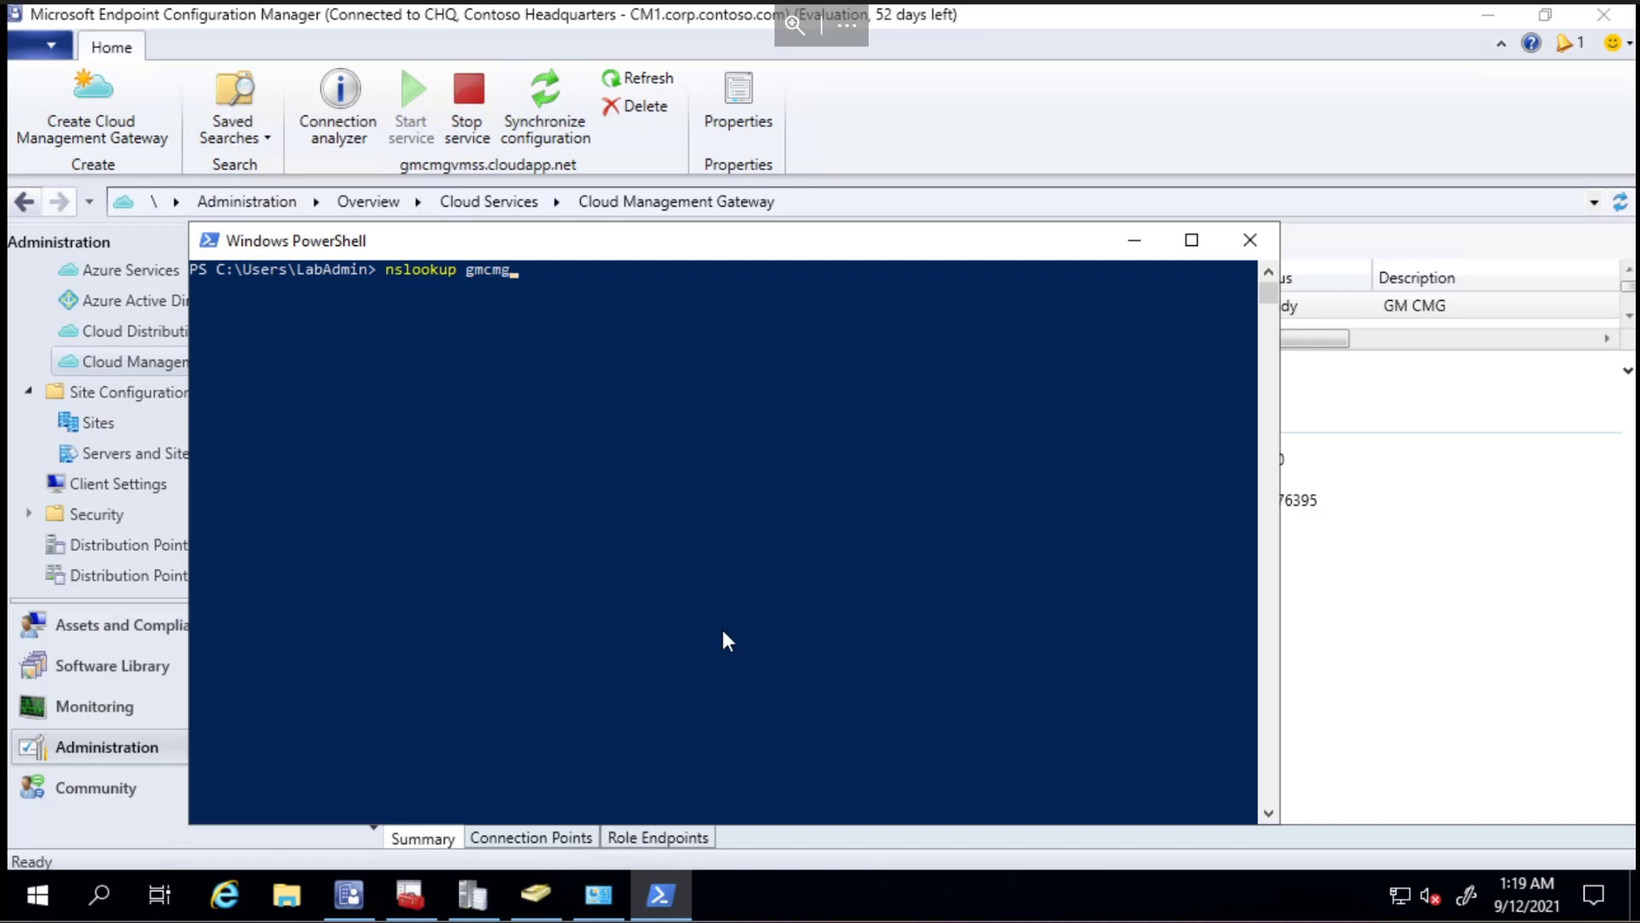
text(vmss.cloudapp.net)
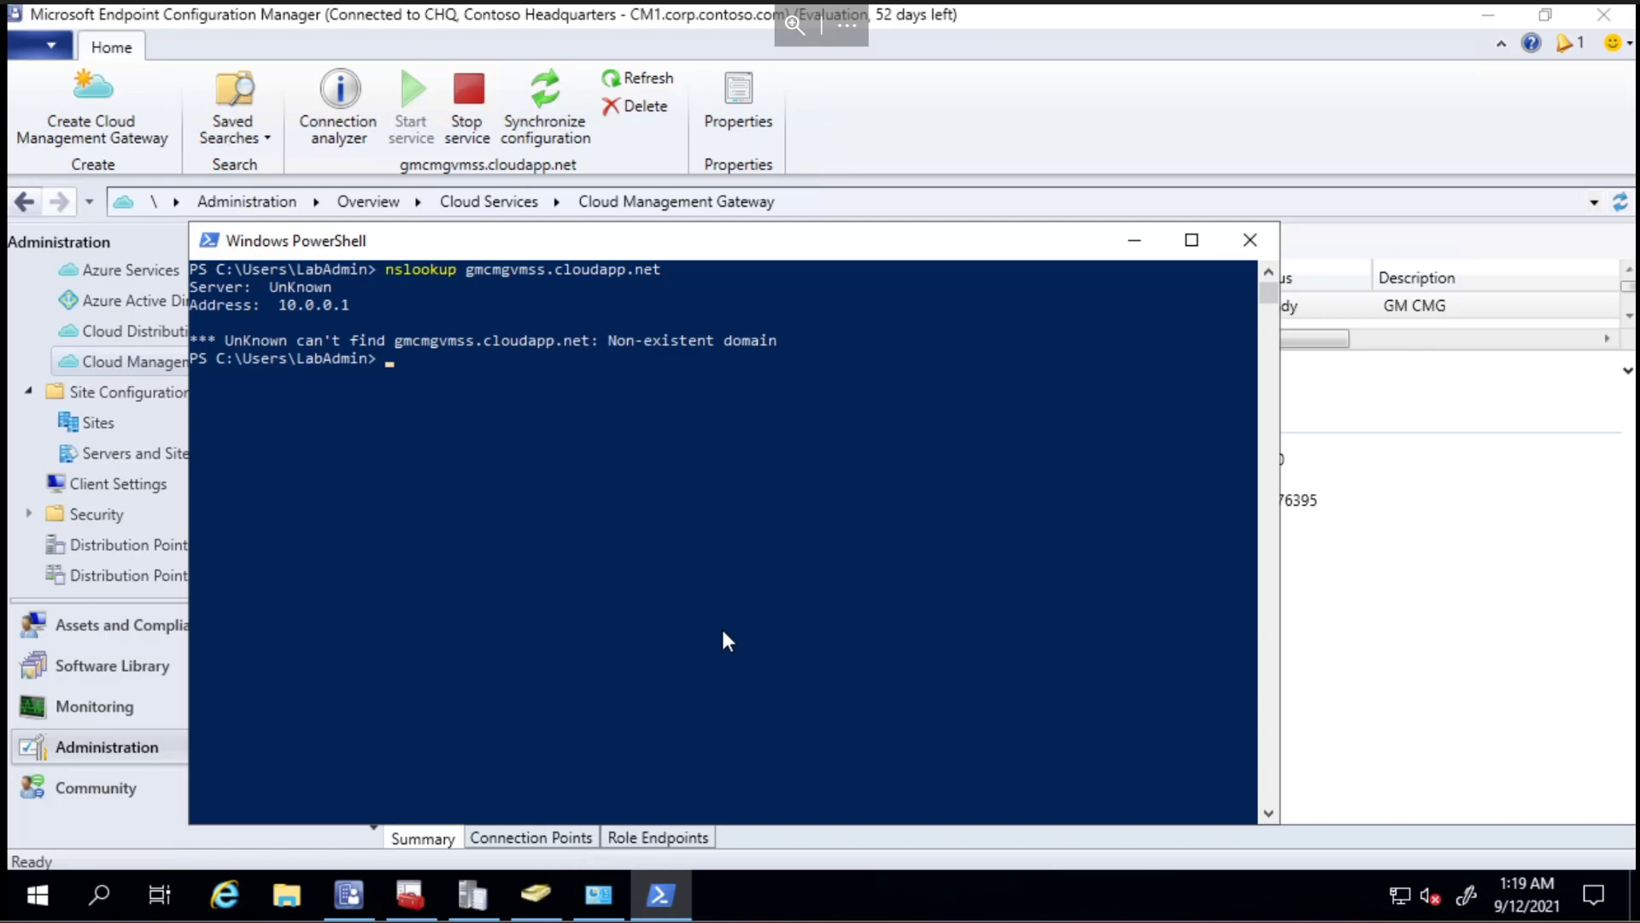
mouse_move(791, 502)
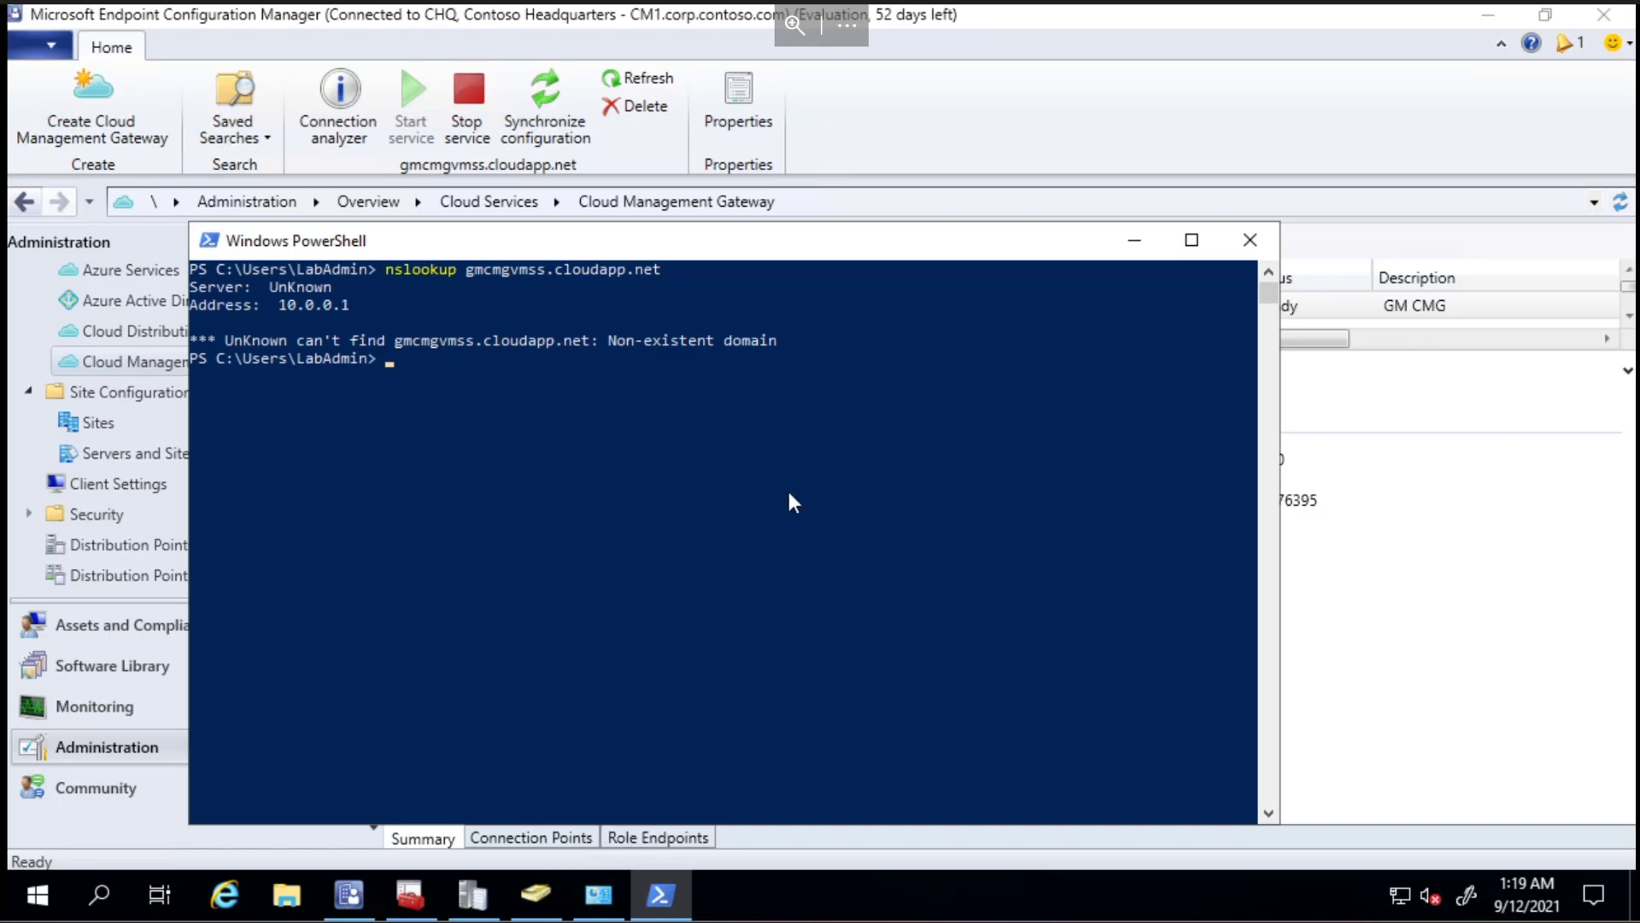